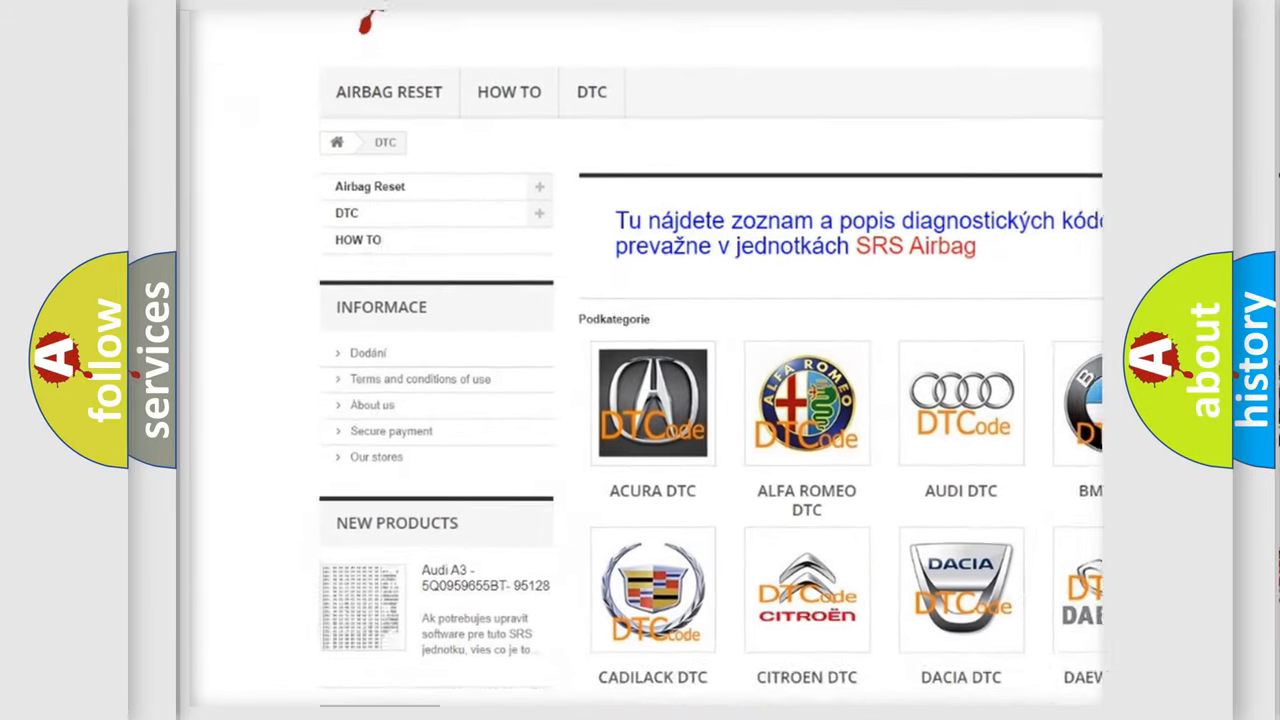
scroll(down, 3)
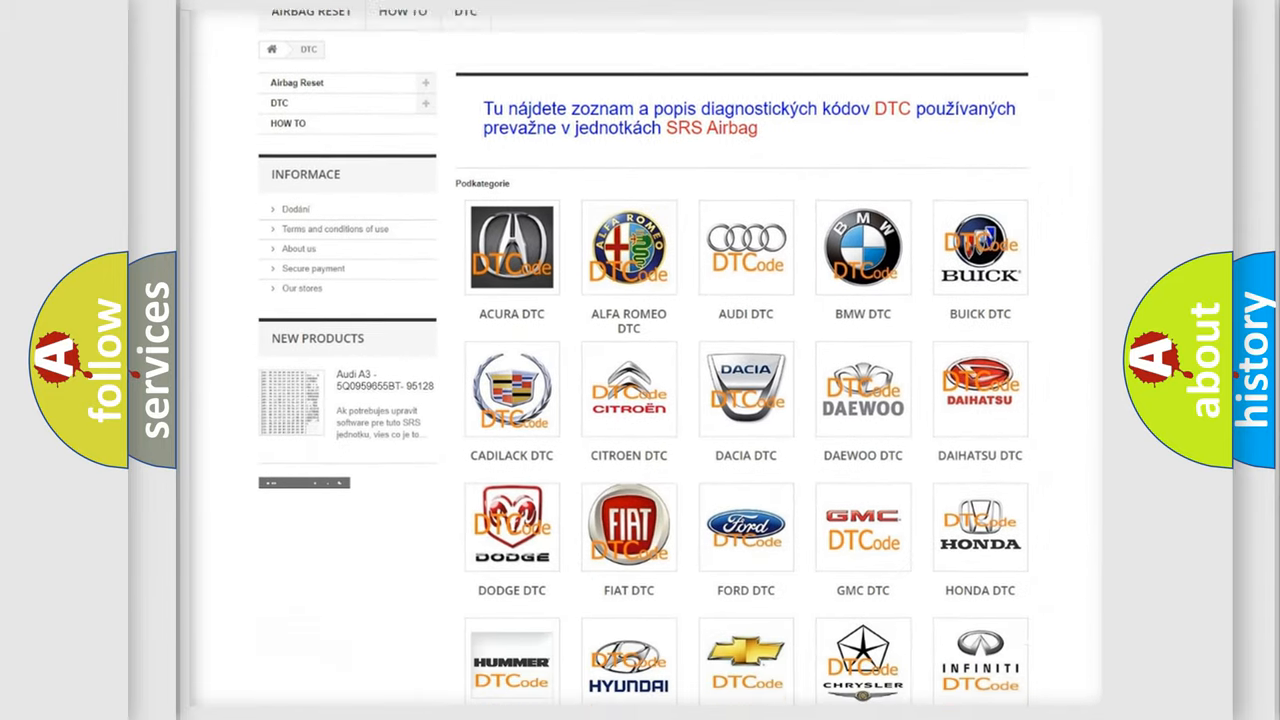
scroll(down, 3)
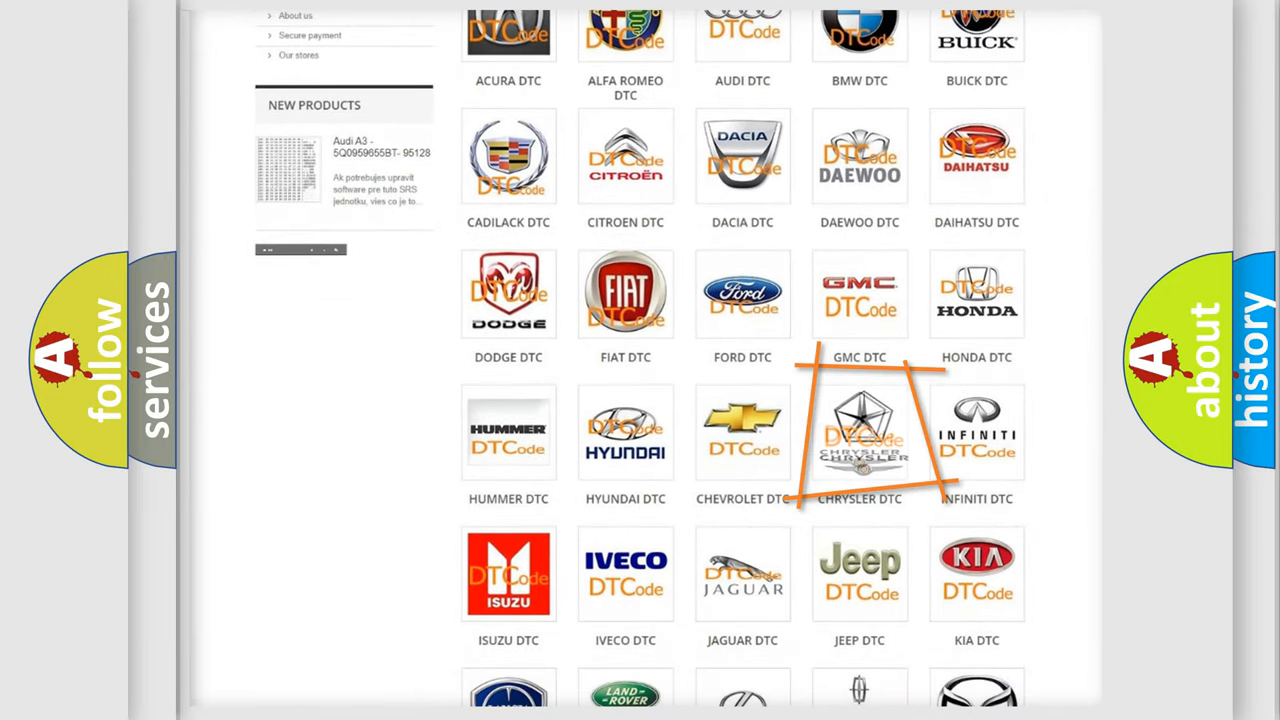